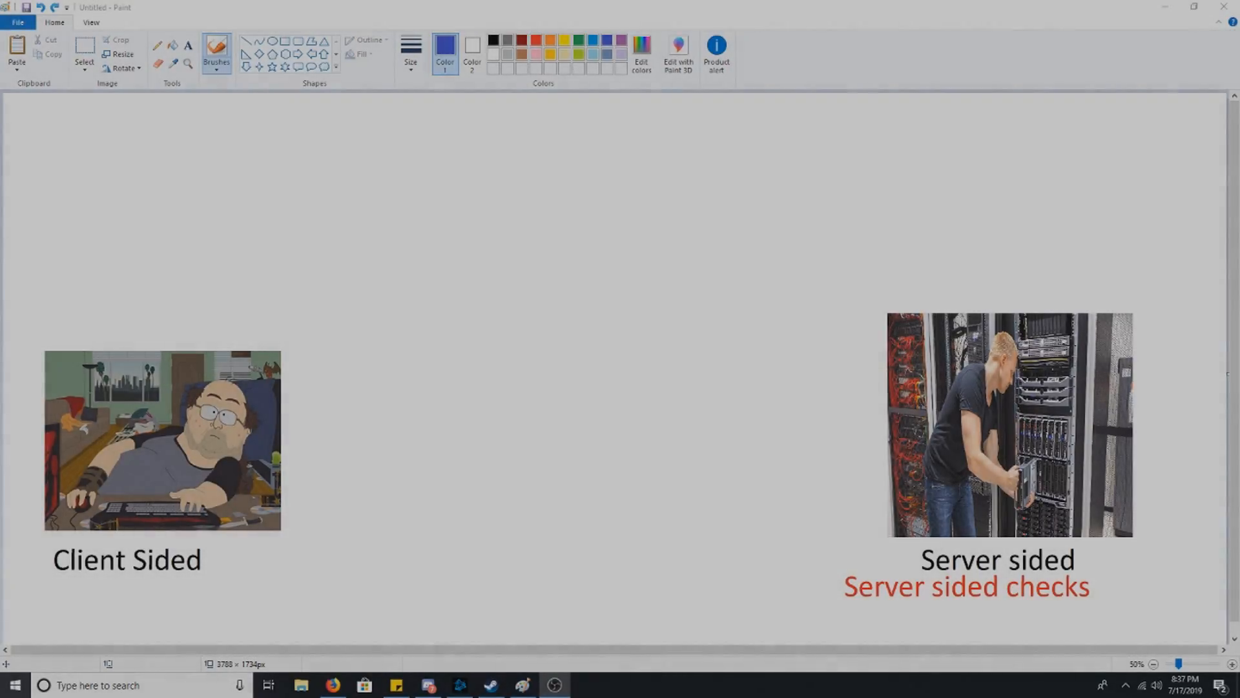
# Bring the Game Reversal Club forum to the front and scroll past its chatbox to the forum list
pyautogui.click(484, 568)
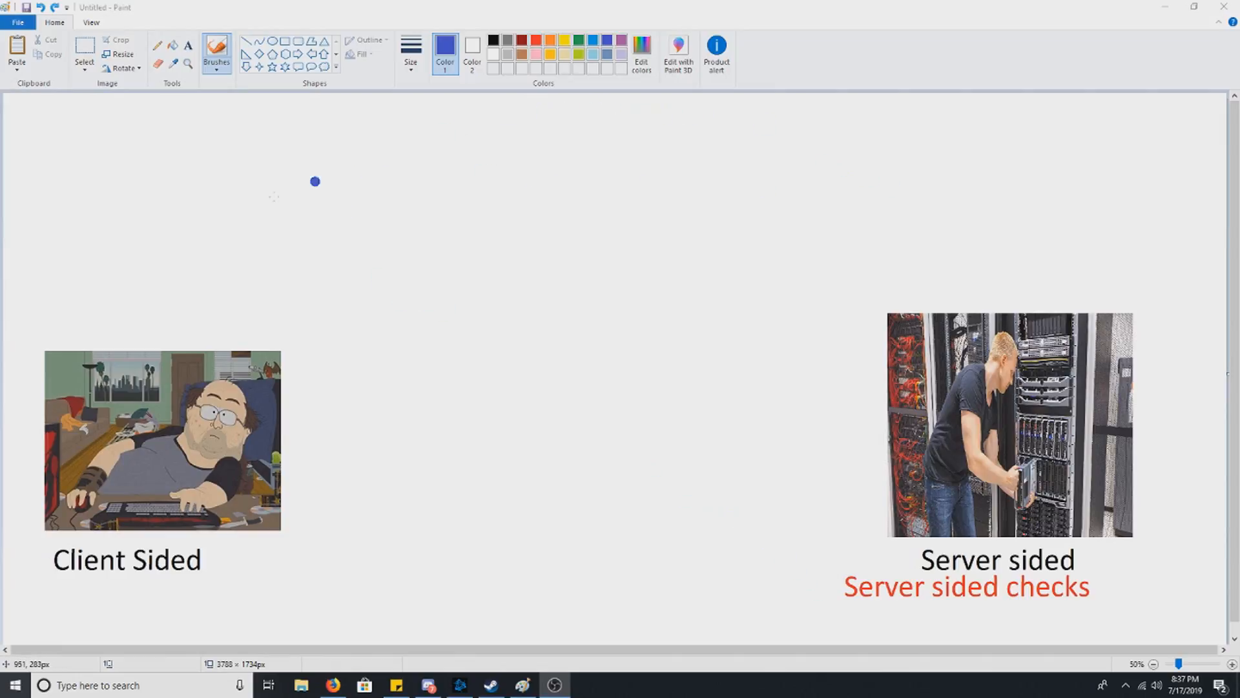
pyautogui.moveTo(45, 350)
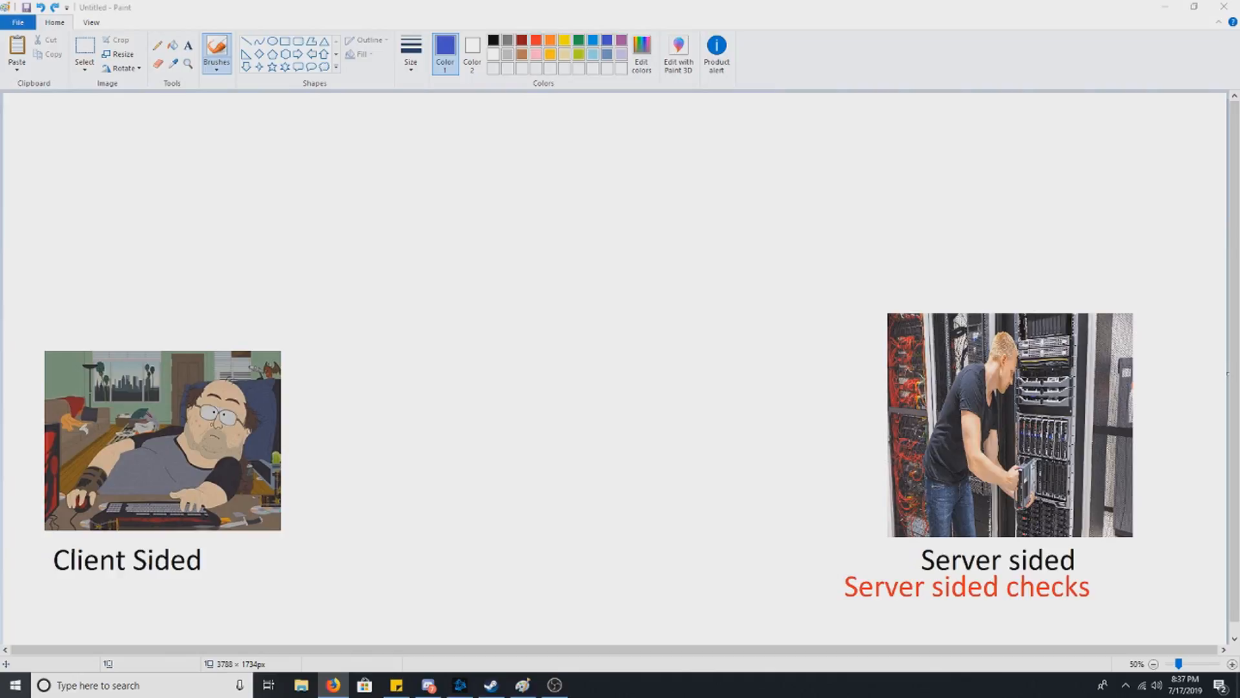
pyautogui.click(331, 684)
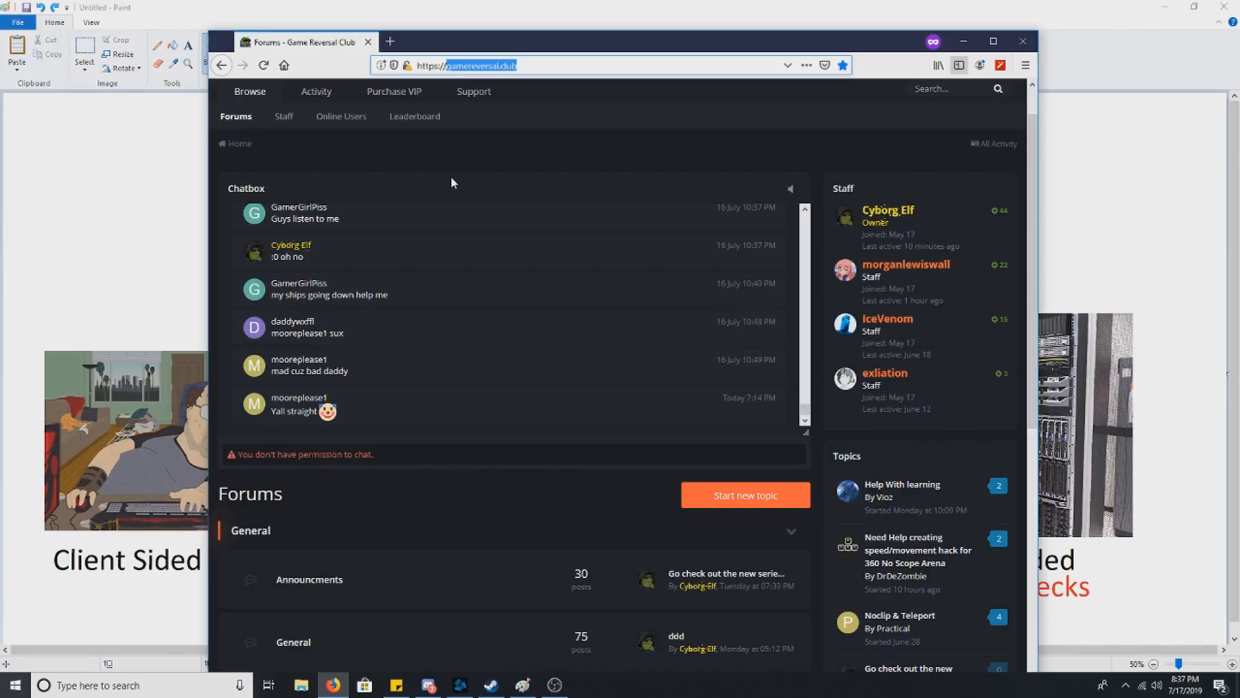
pyautogui.doubleClick(246, 188)
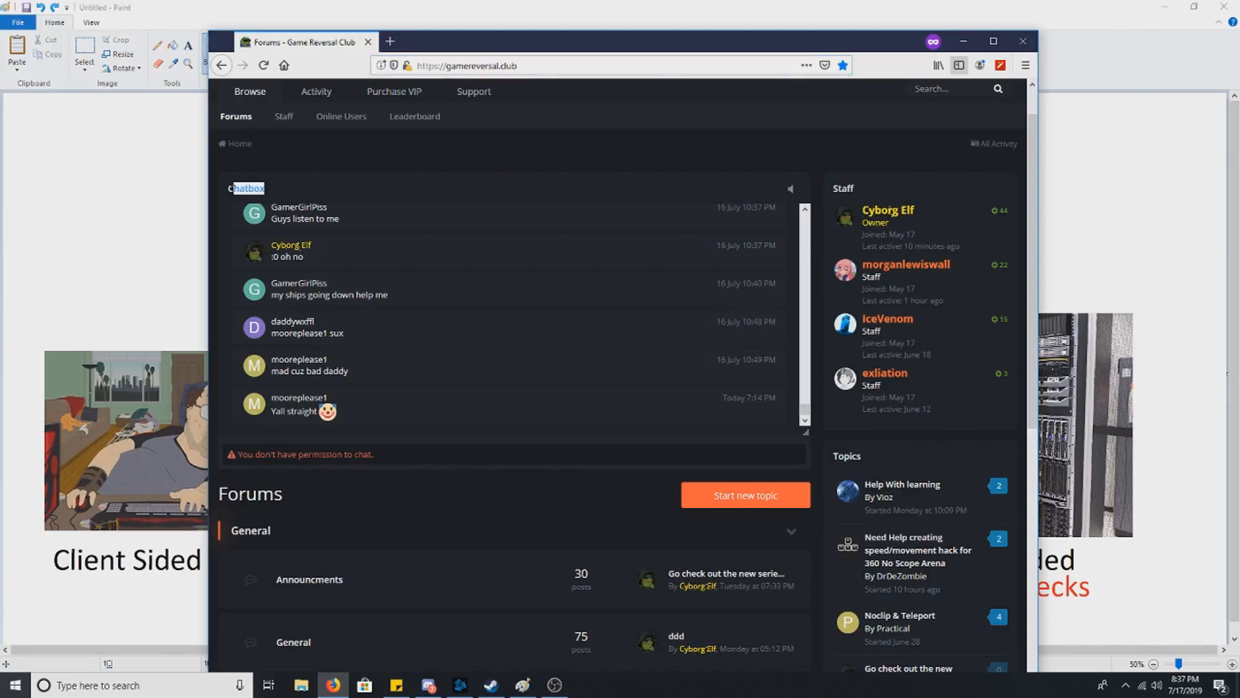
pyautogui.scroll(-3)
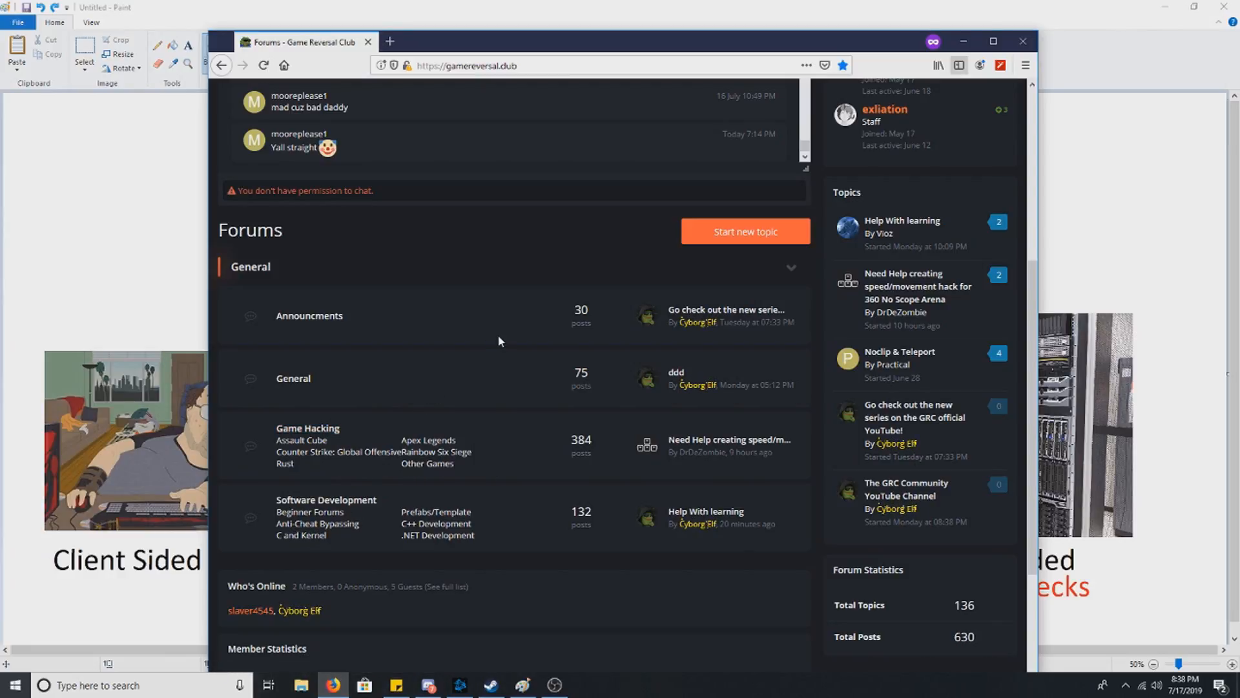
pyautogui.scroll(-3)
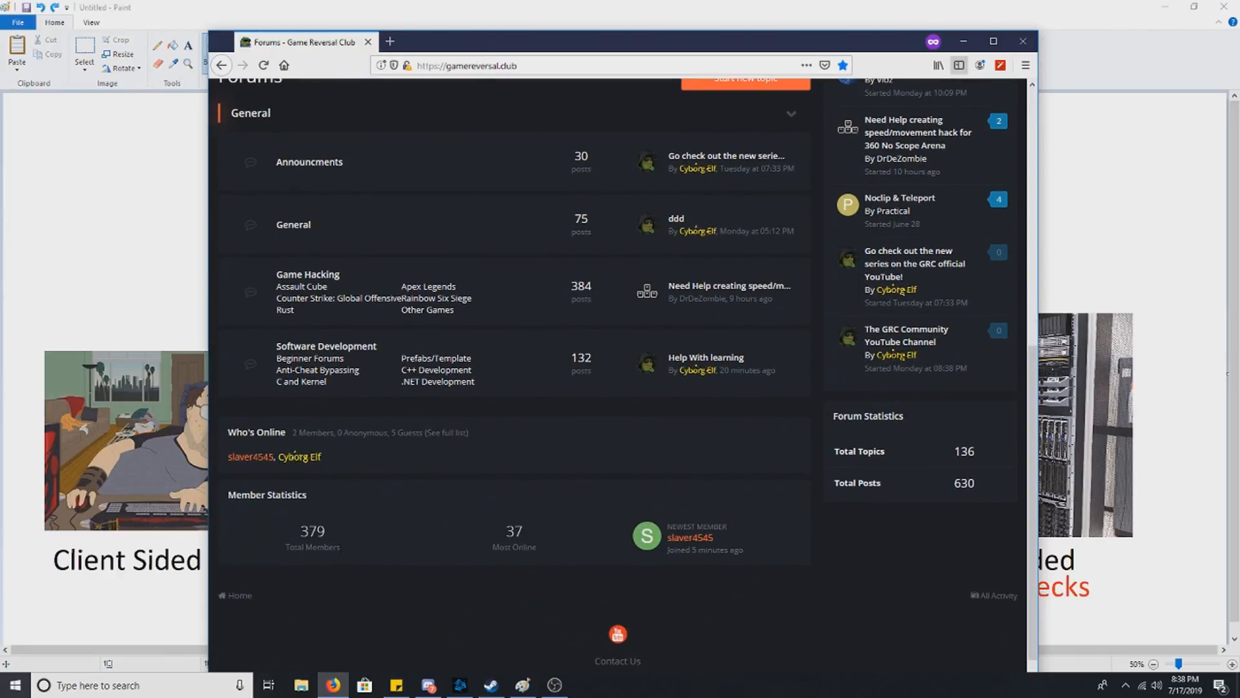
pyautogui.moveTo(655, 85)
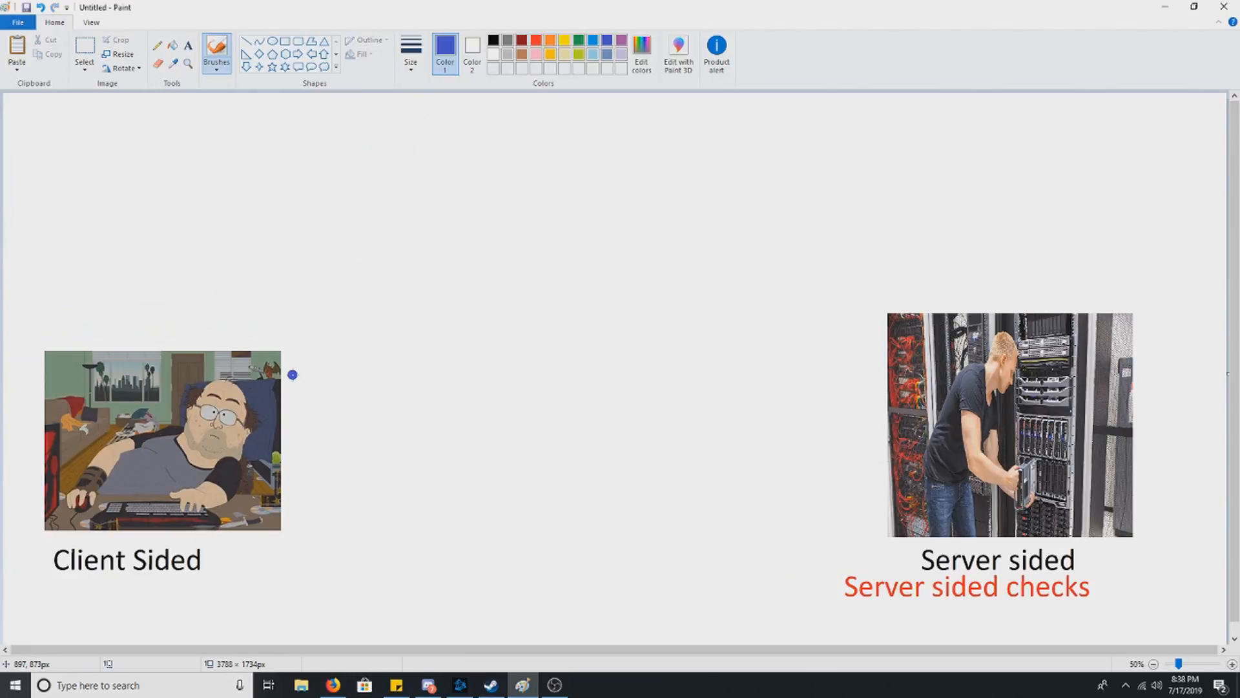
pyautogui.moveTo(106, 536)
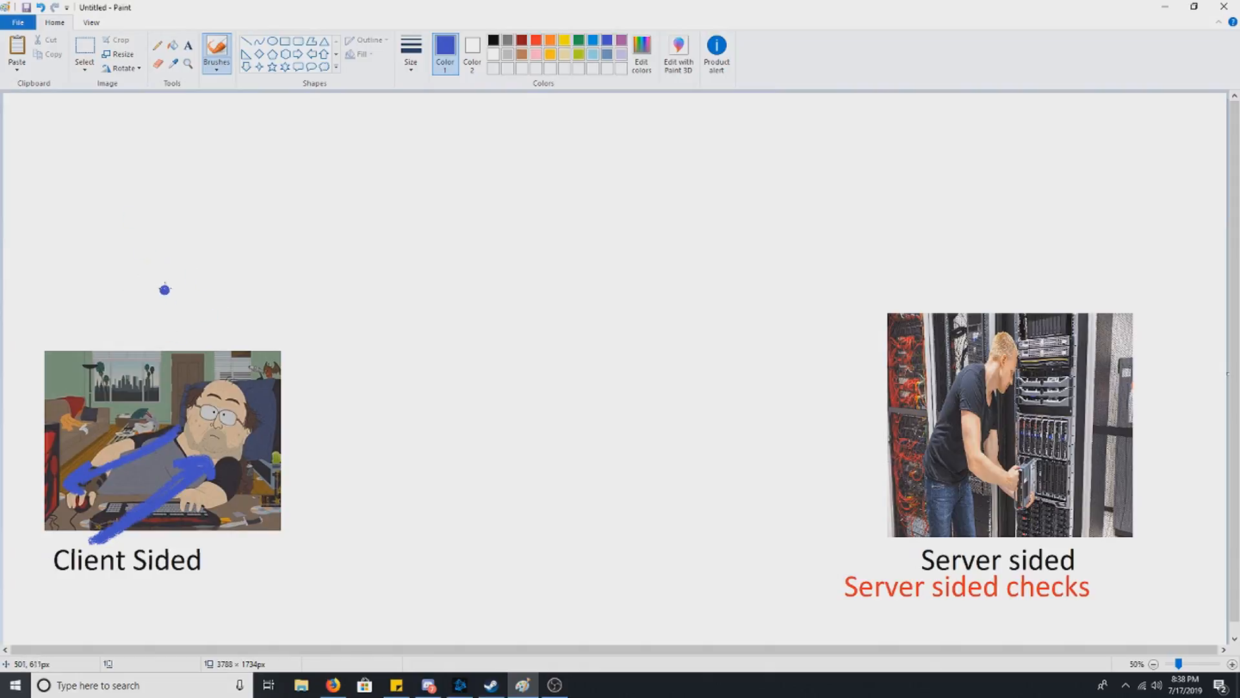
pyautogui.moveTo(169, 287)
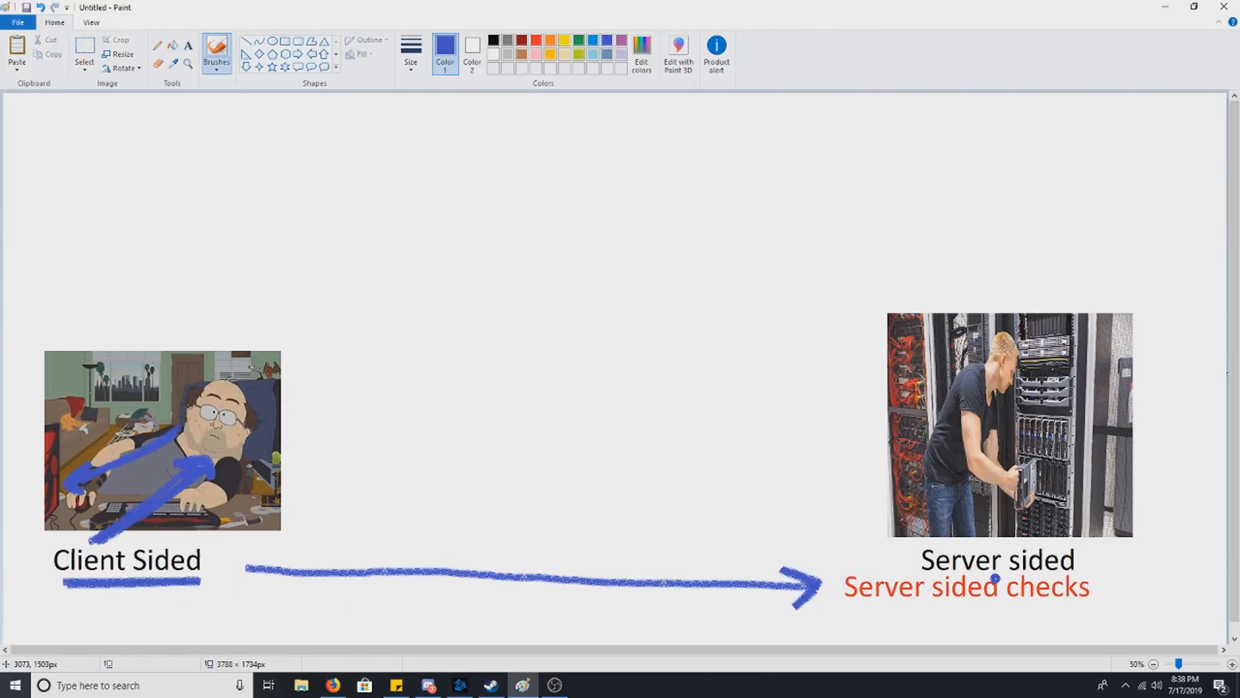
pyautogui.moveTo(869, 483)
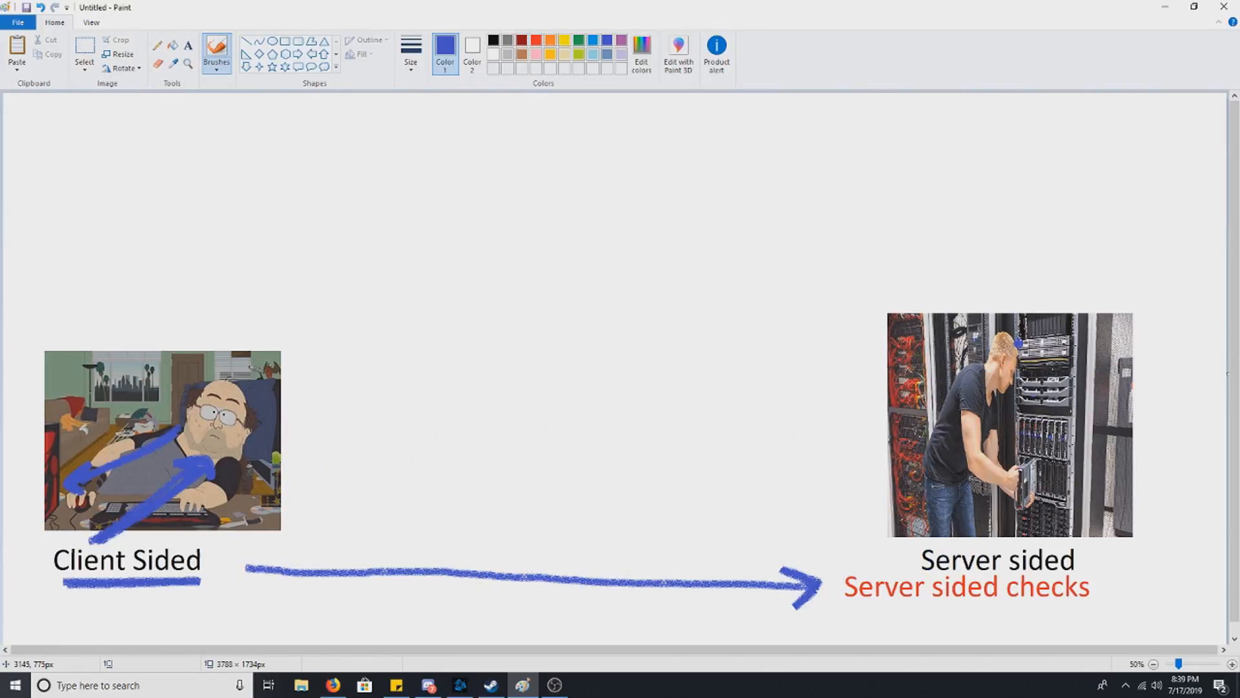
pyautogui.click(1092, 280)
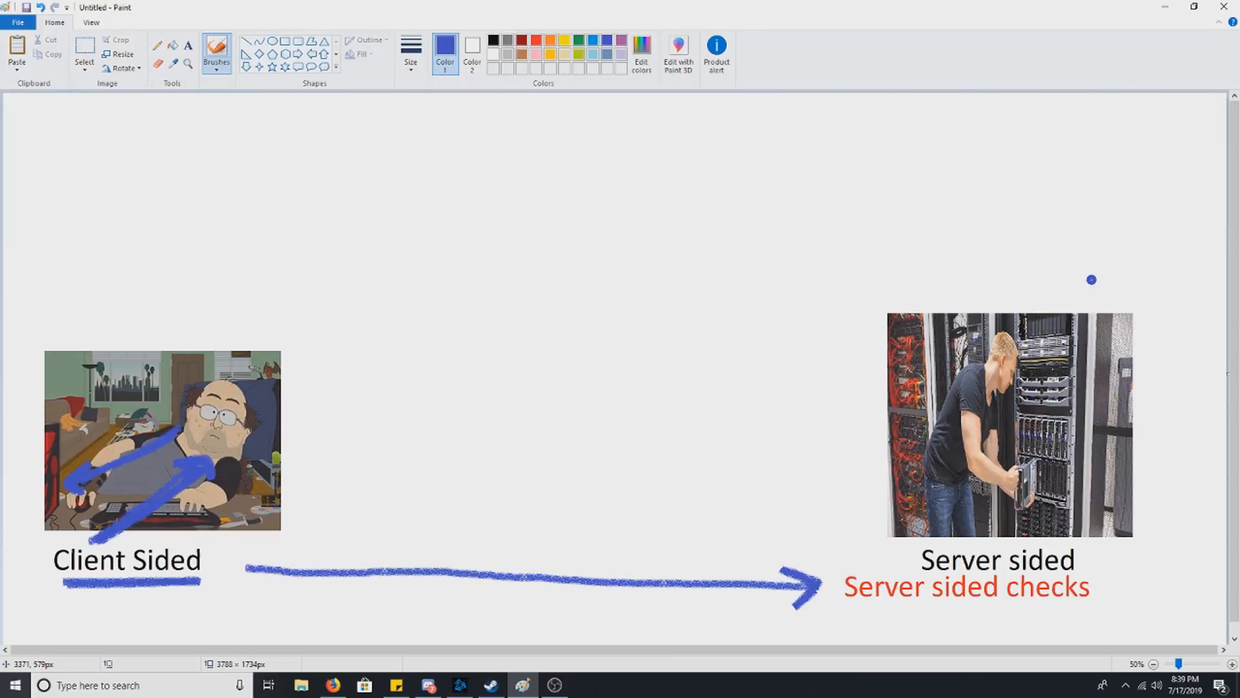
pyautogui.moveTo(1106, 282)
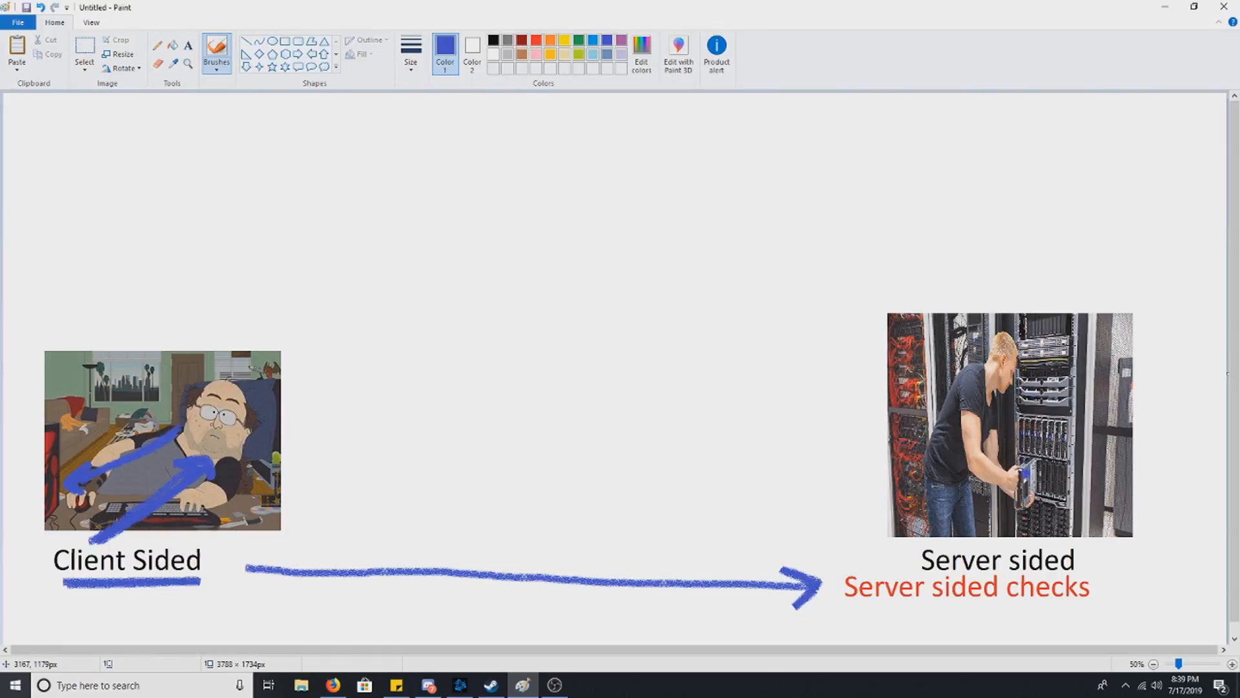
pyautogui.moveTo(1023, 561)
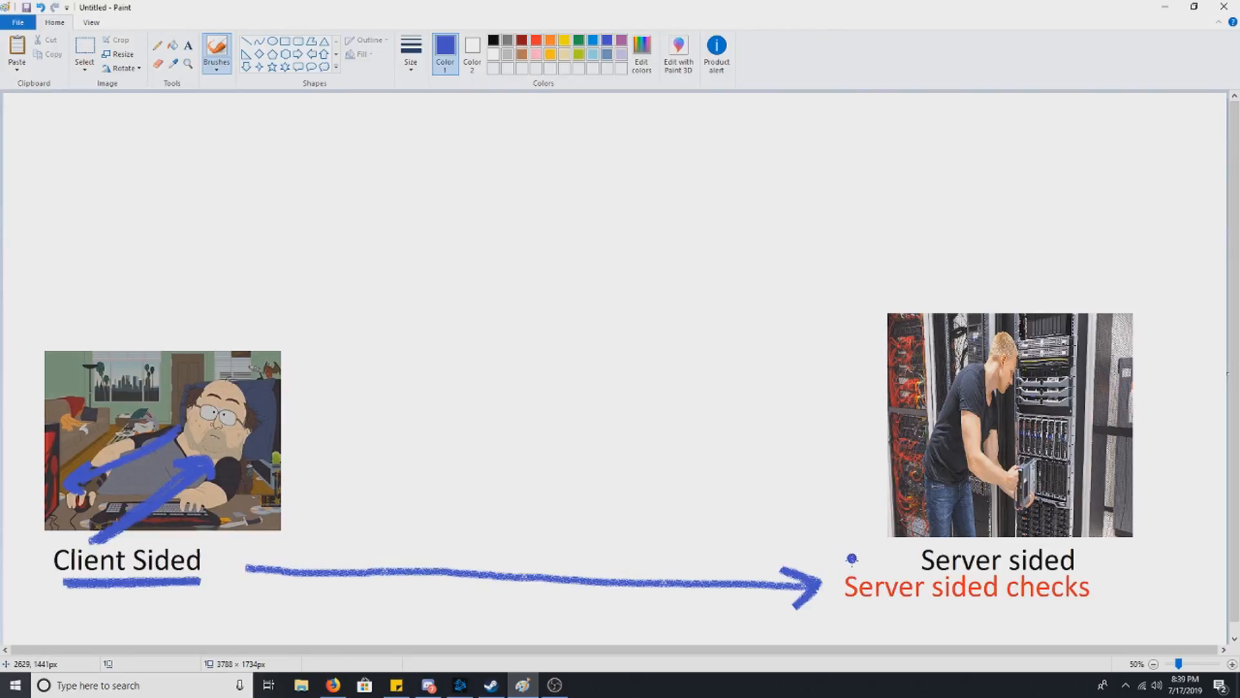
pyautogui.moveTo(373, 317)
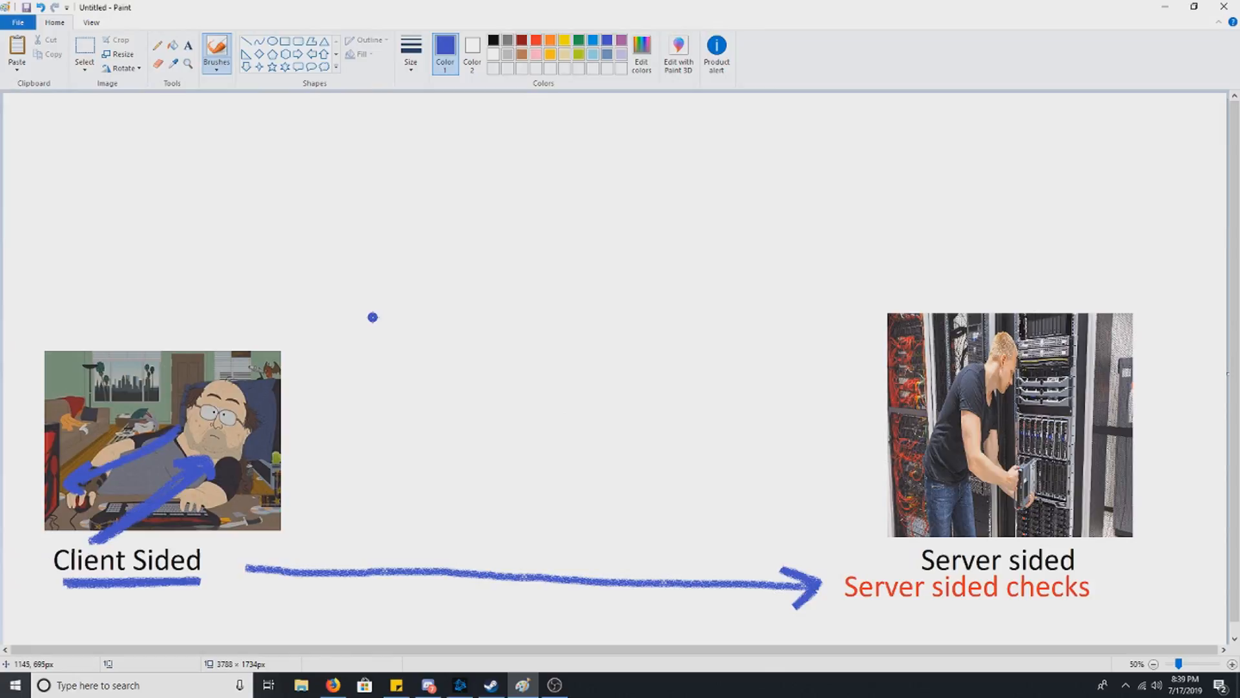
pyautogui.moveTo(441, 243)
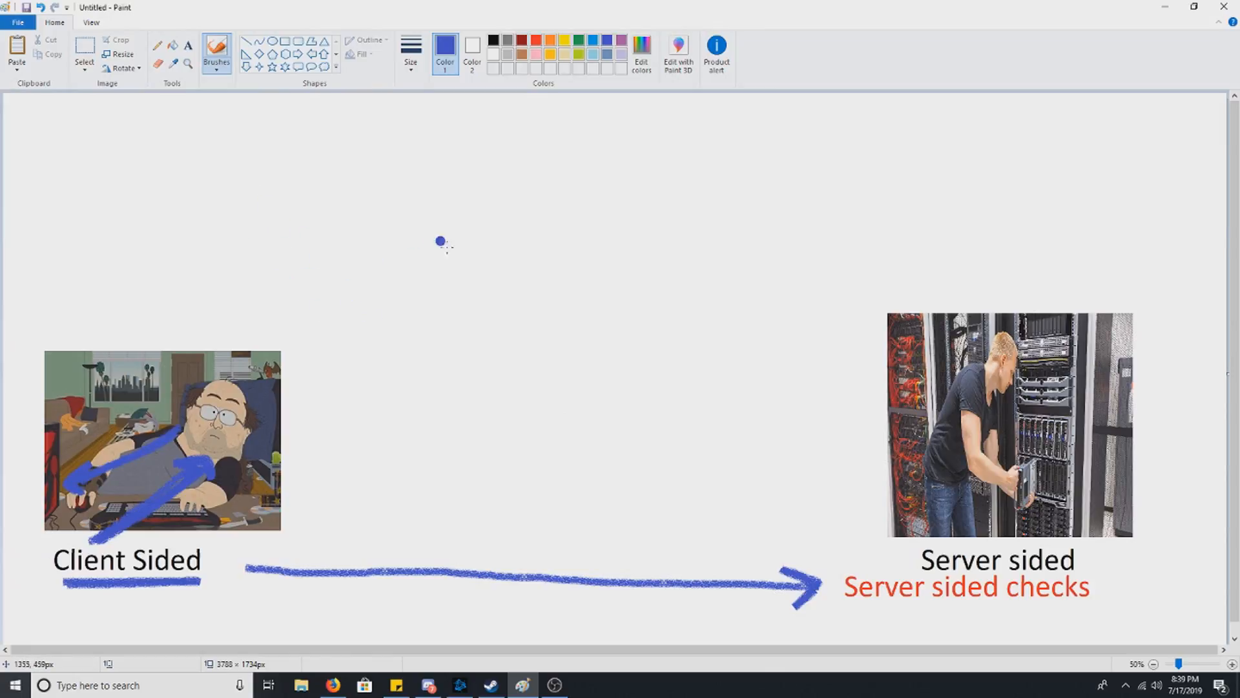
pyautogui.moveTo(249, 247)
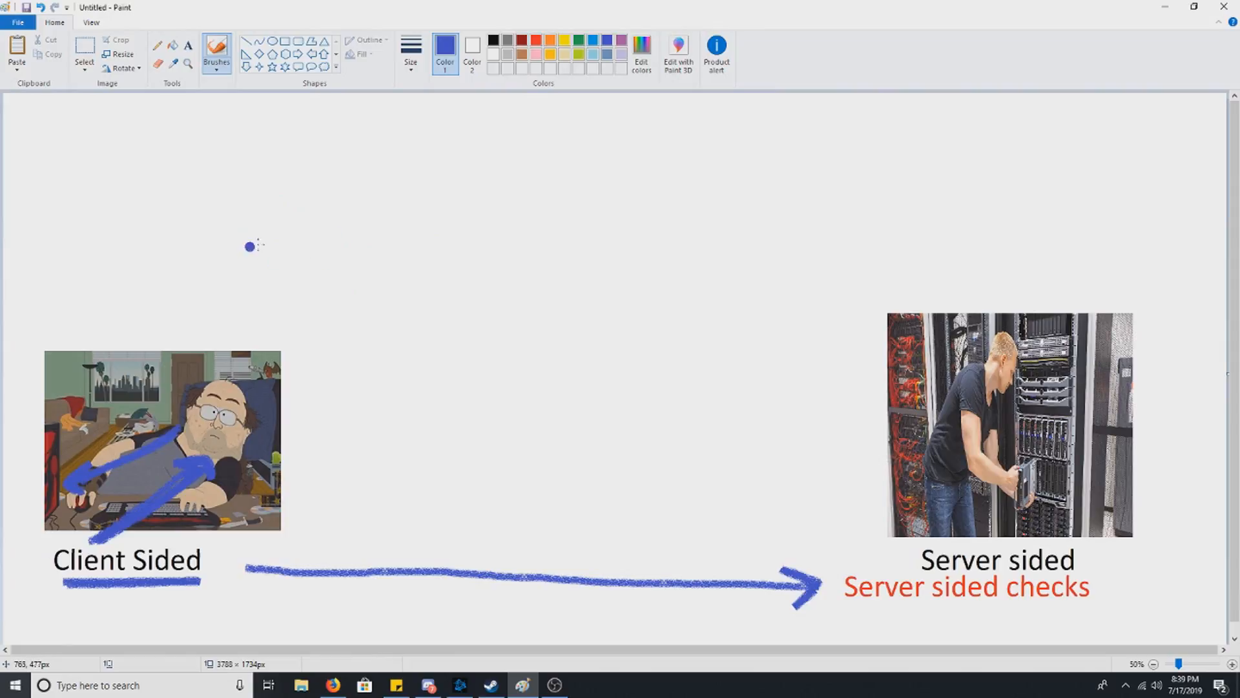
pyautogui.moveTo(868, 558)
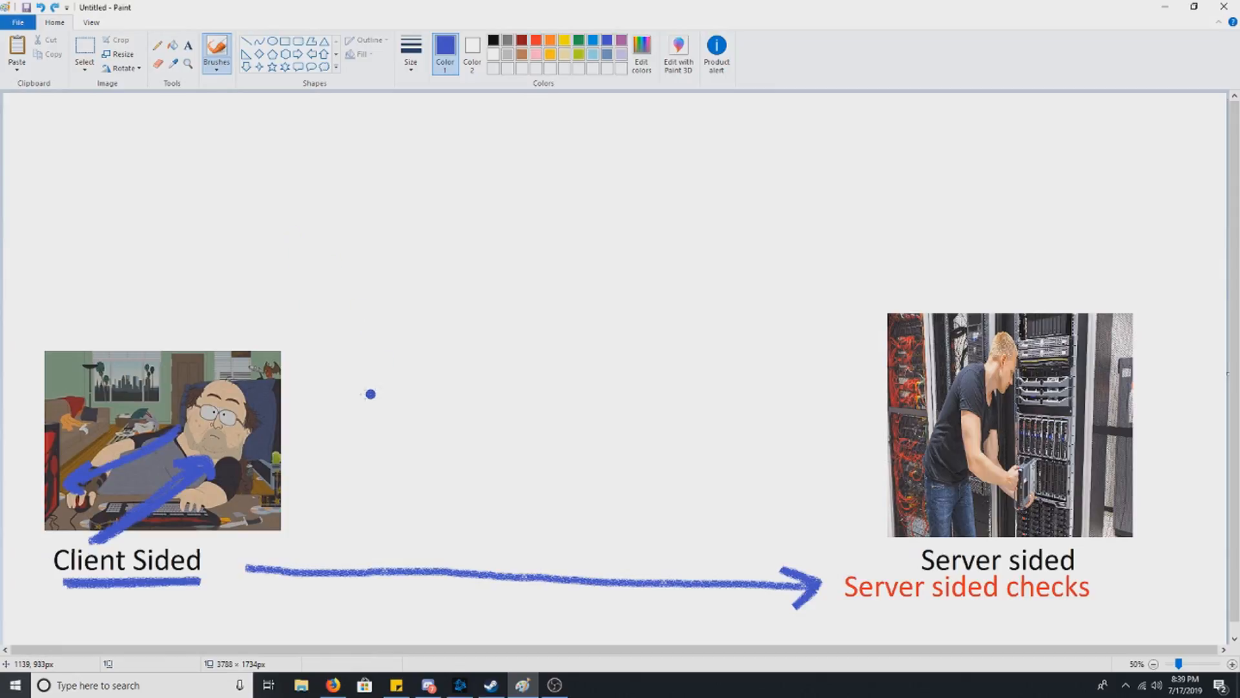
pyautogui.moveTo(461, 339)
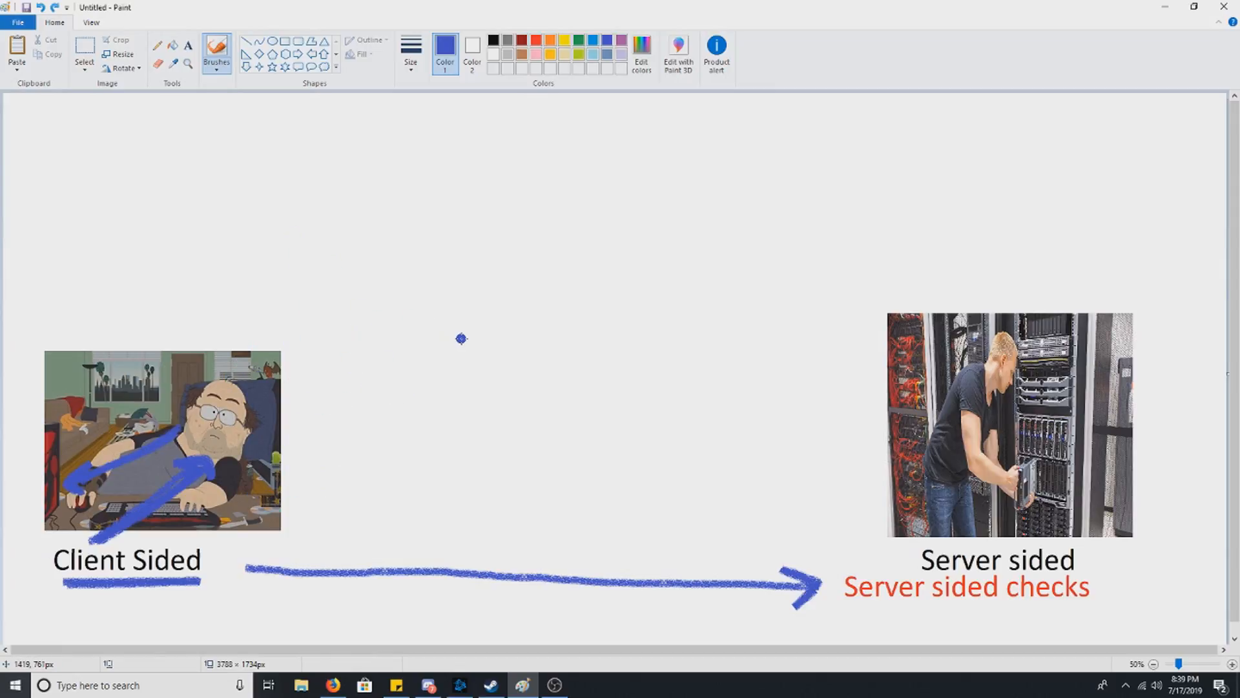
pyautogui.moveTo(450, 344)
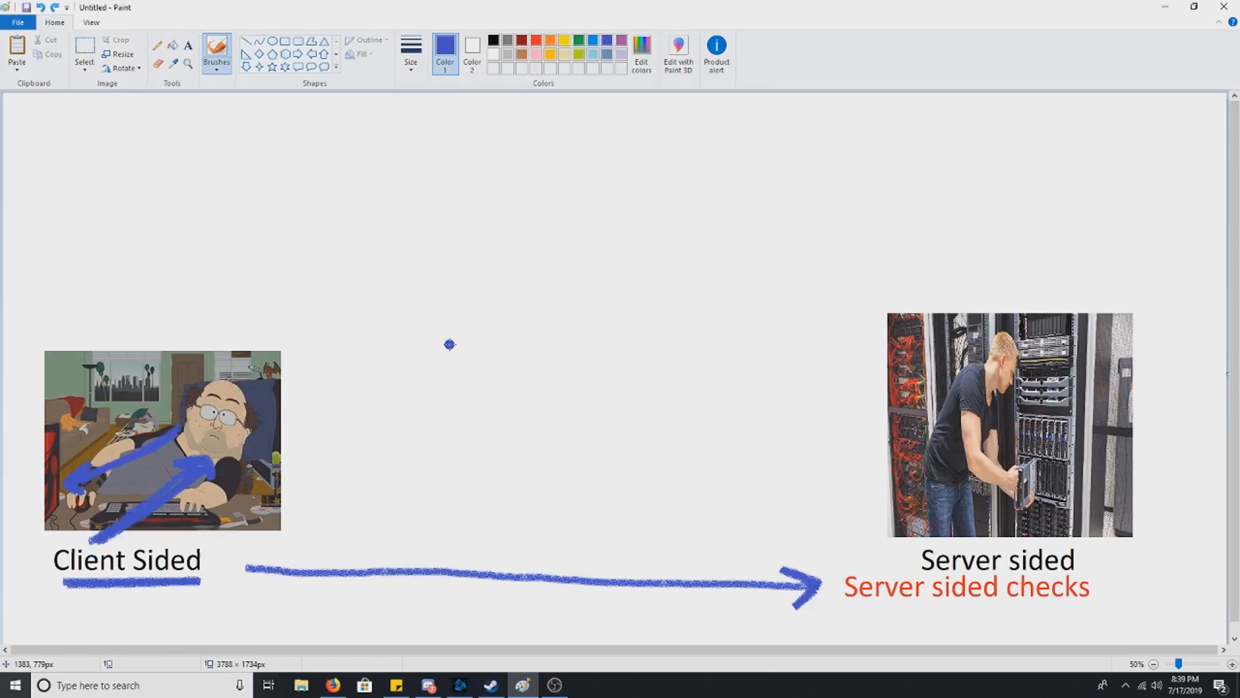
pyautogui.moveTo(461, 314)
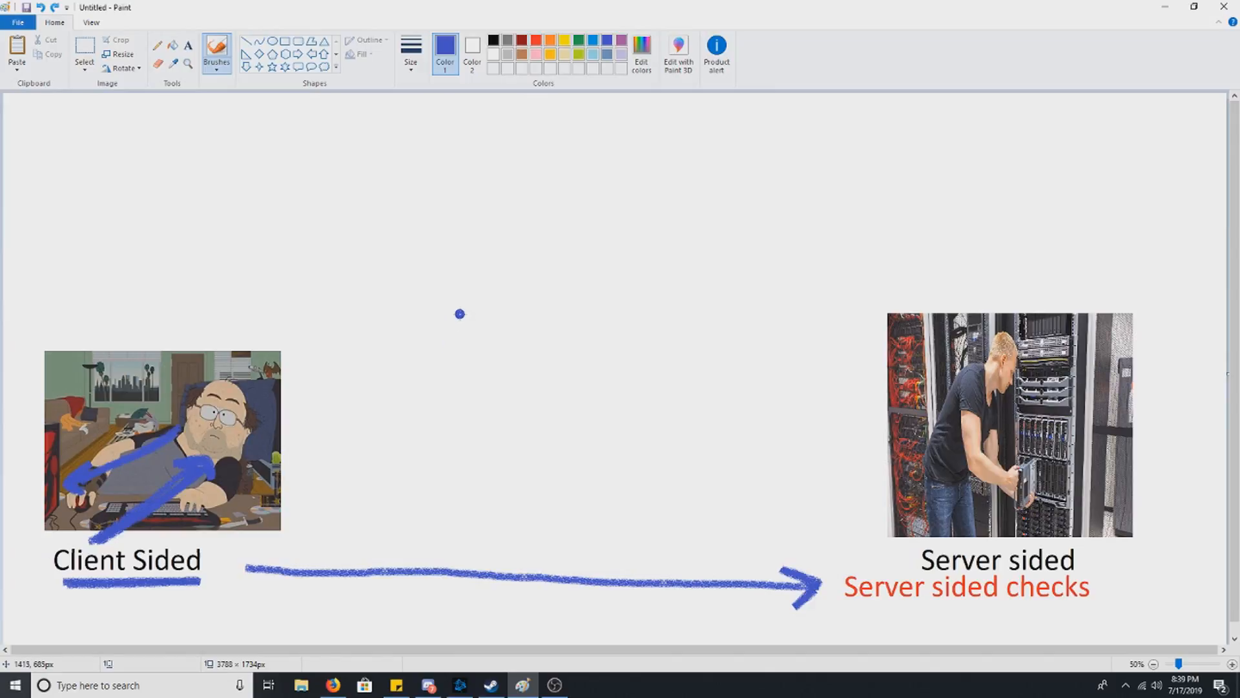